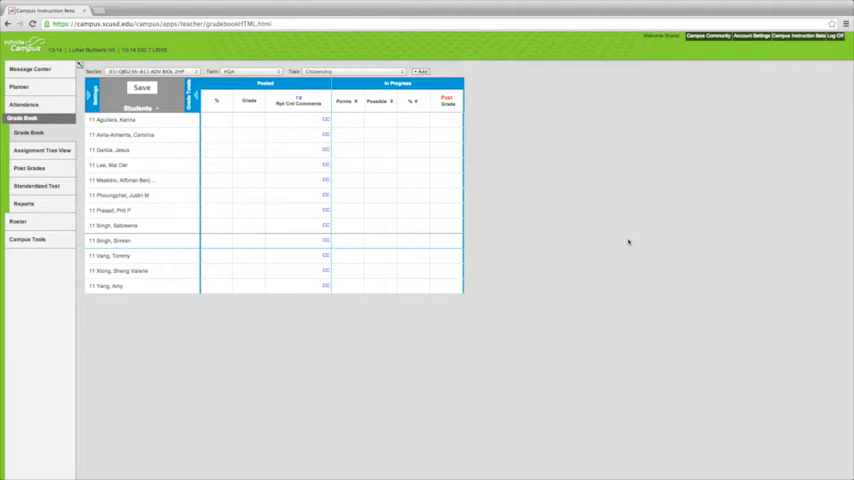
mouse_move(337, 171)
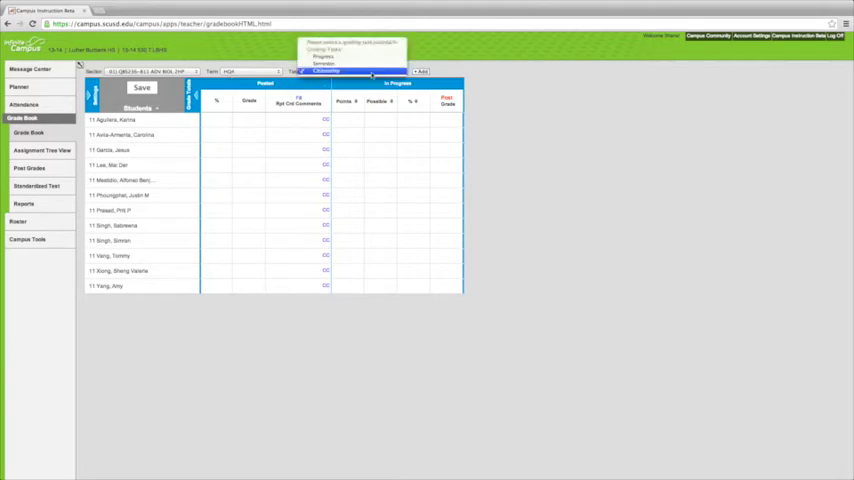
Keep the Citizenship task and enter an S grade for the first student.
click(325, 70)
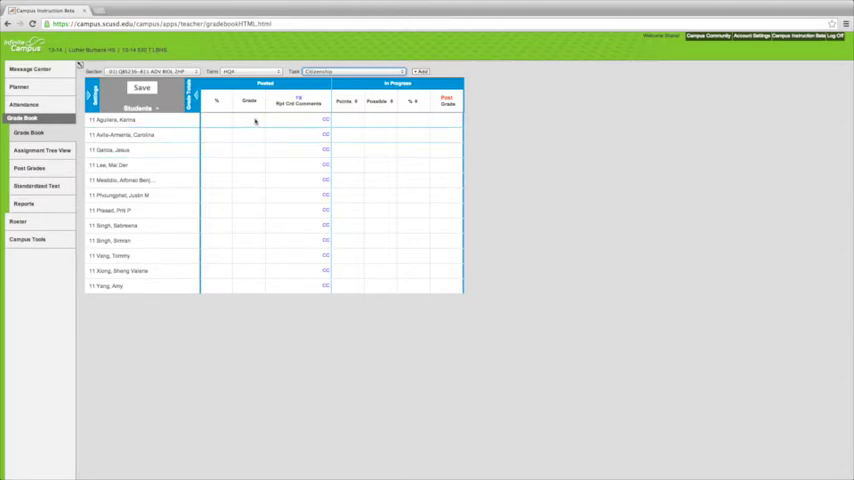
click(248, 120)
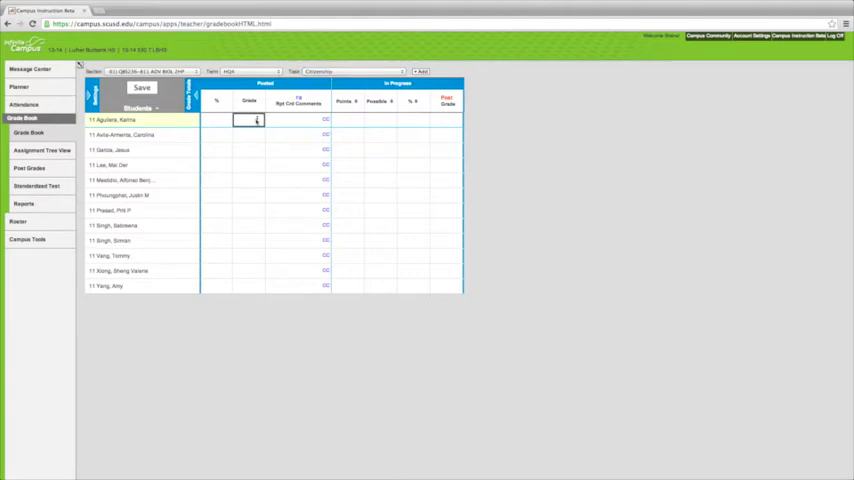
click(246, 119)
text(S)
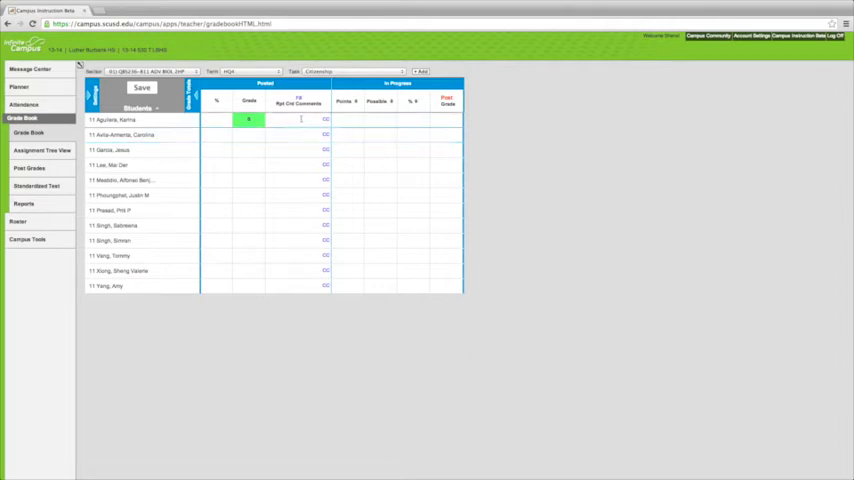
click(297, 119)
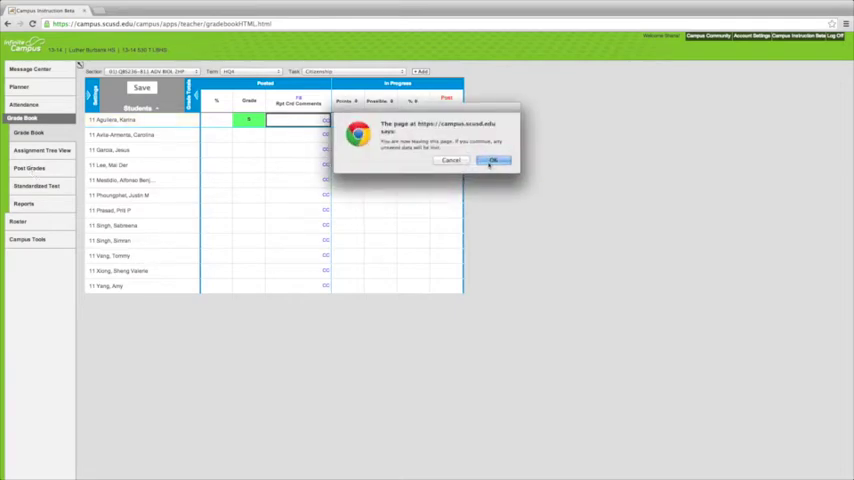
Confirm leaving the gradebook, then fill S as every student's Citizenship grade and save.
click(493, 160)
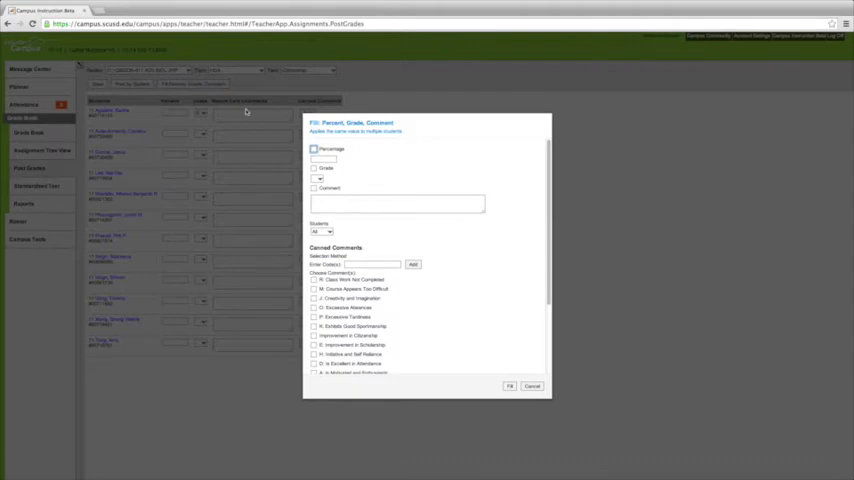
click(314, 179)
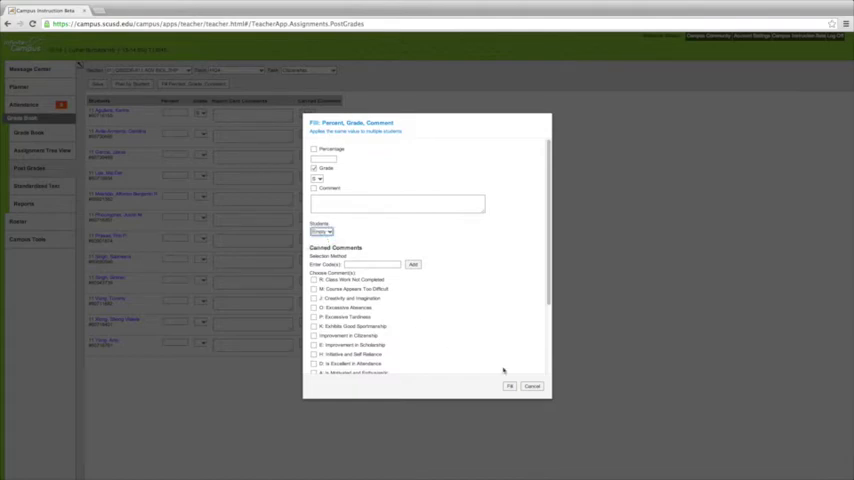
click(531, 386)
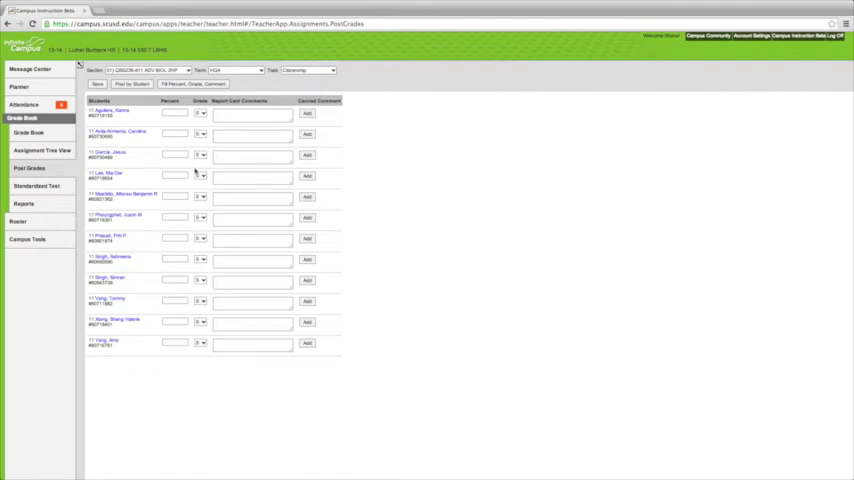
click(199, 175)
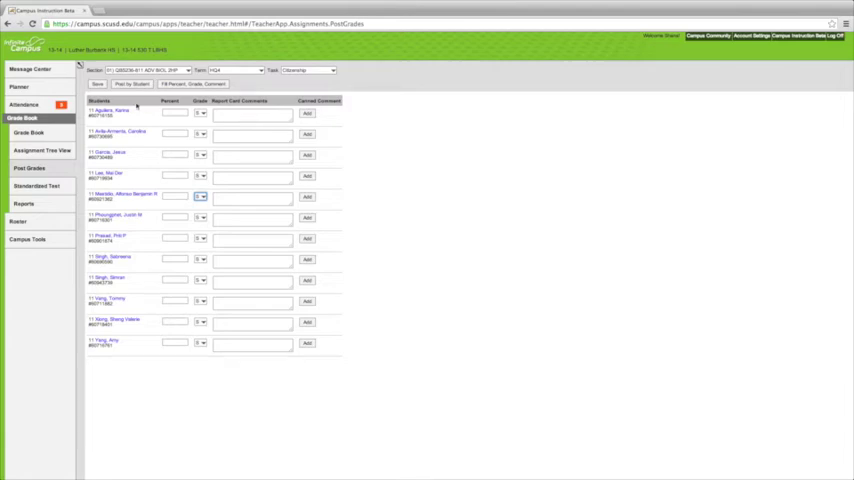
Return to the Grade Book to view the posted S Citizenship grades.
click(98, 84)
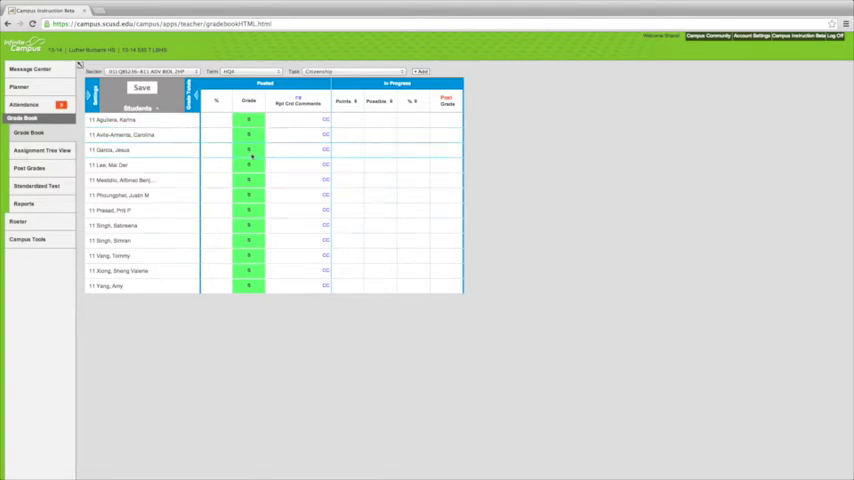
click(248, 149)
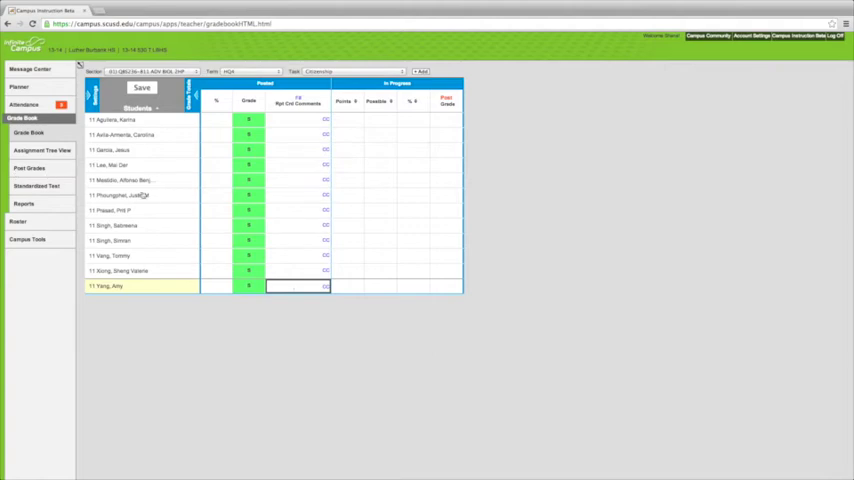
mouse_move(496, 177)
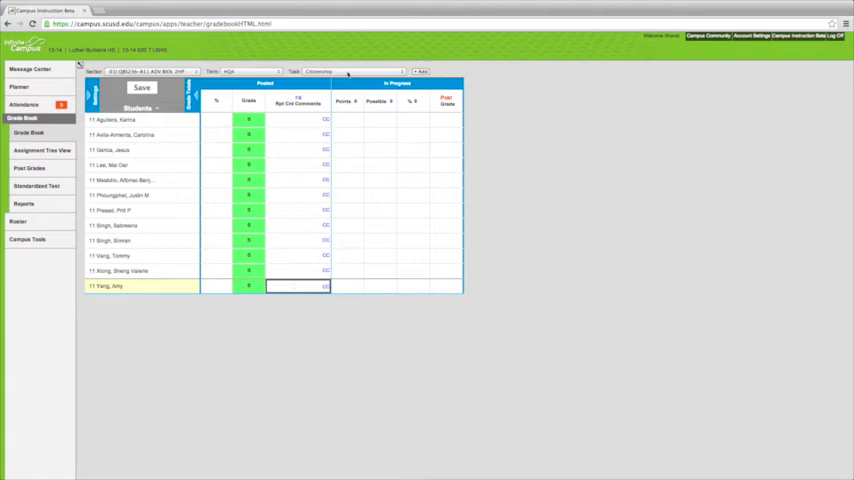
Select section 01 ADV BIOL 2HP to show its Semester gradebook.
click(350, 71)
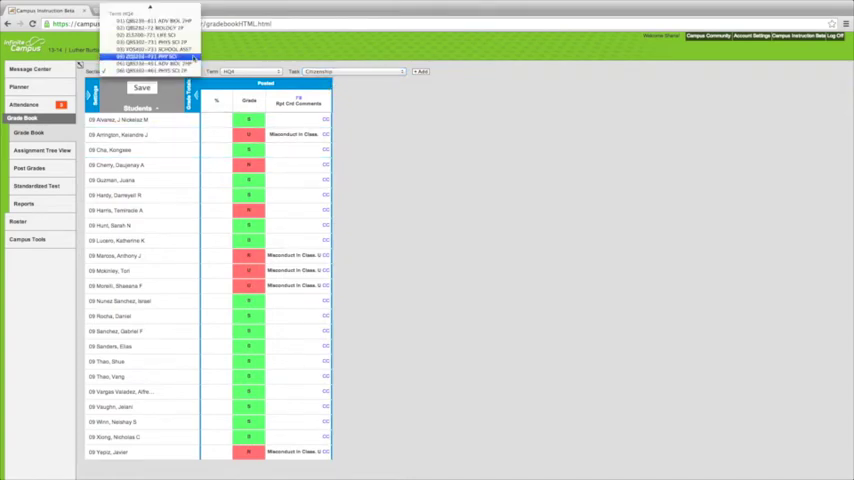
click(155, 56)
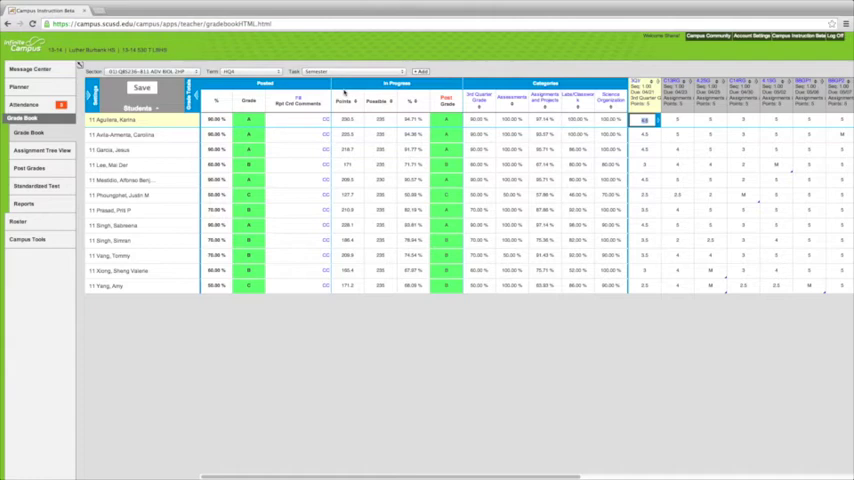
mouse_move(140, 310)
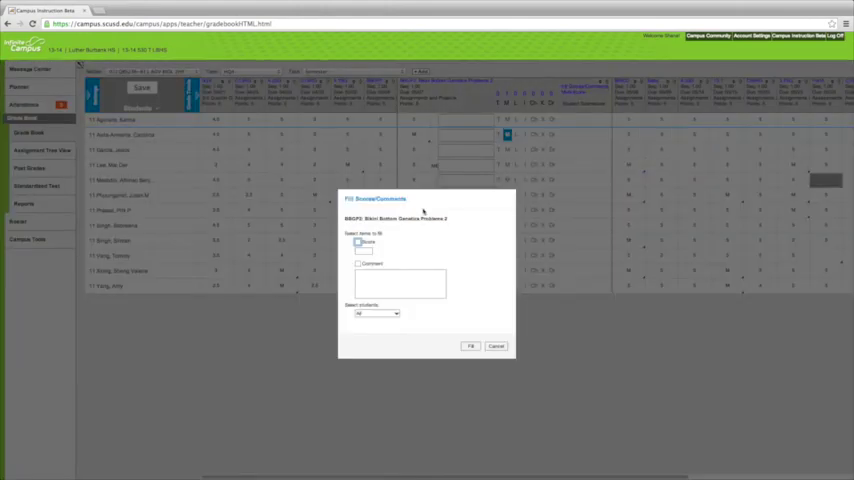
Set the fill to Empty students with an M score, then cancel the dialog.
click(378, 313)
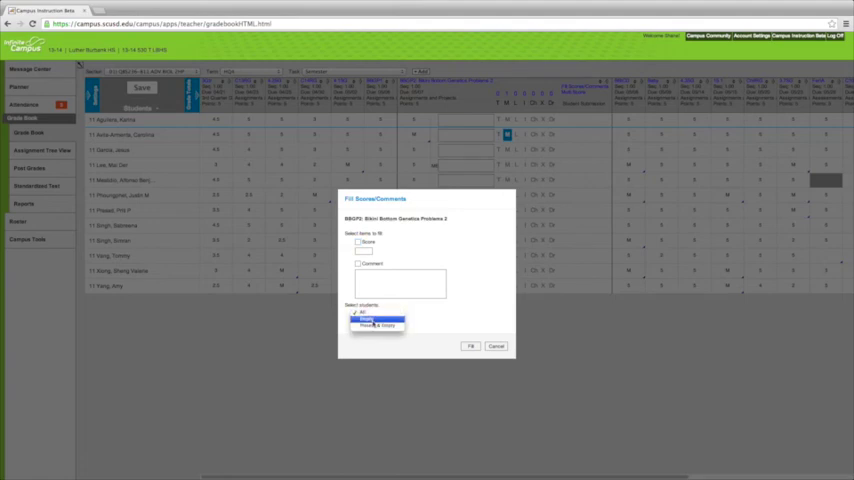
click(375, 325)
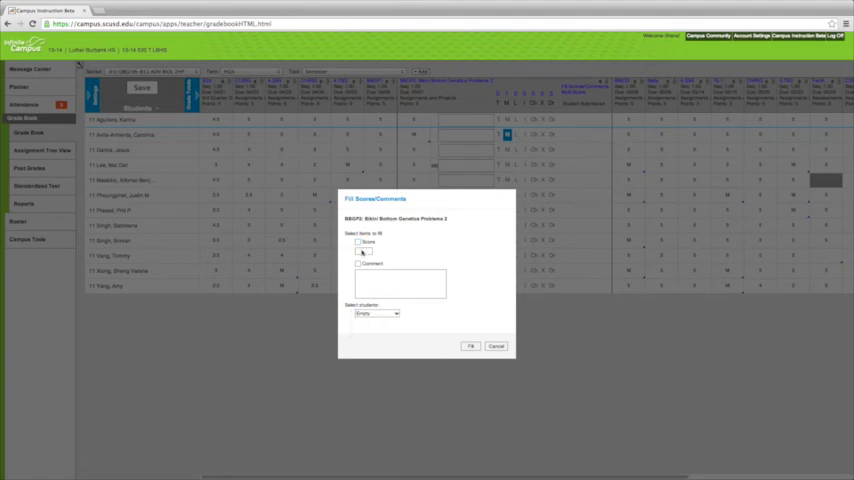
click(357, 242)
text(M)
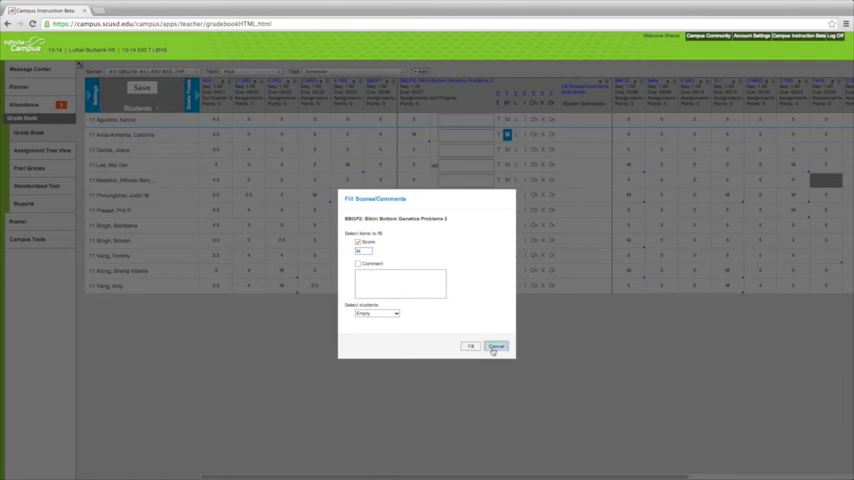
click(496, 347)
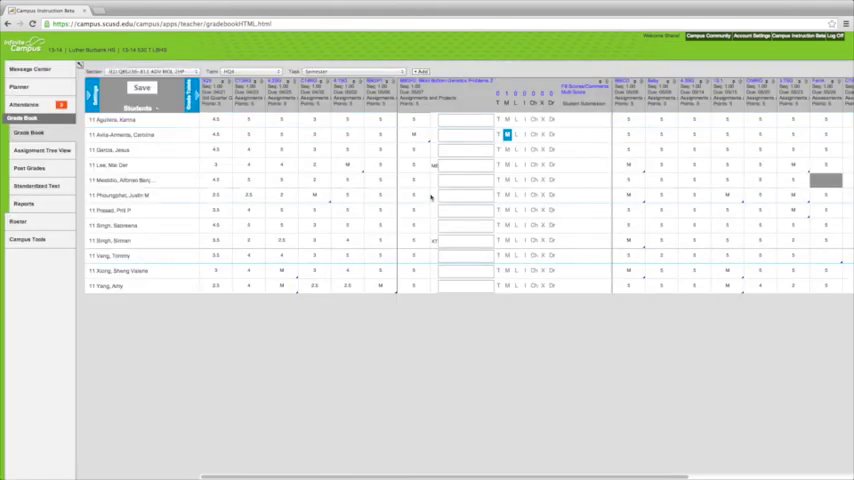